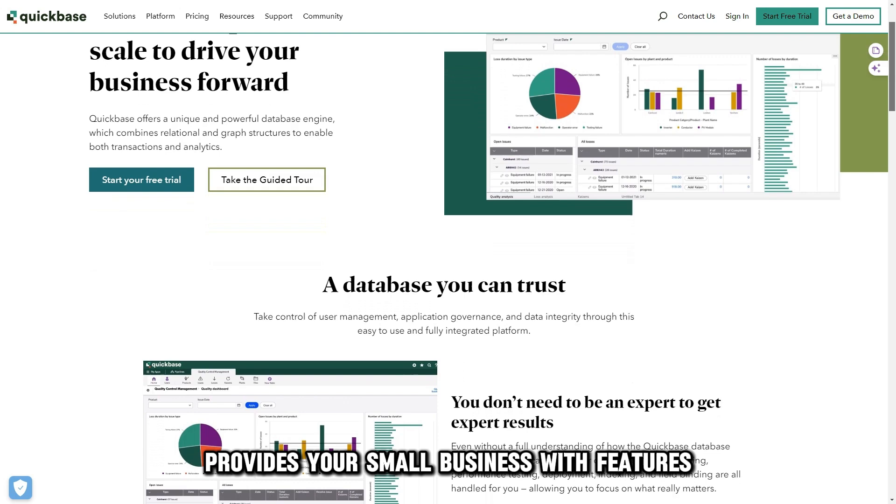
scroll(down, 3)
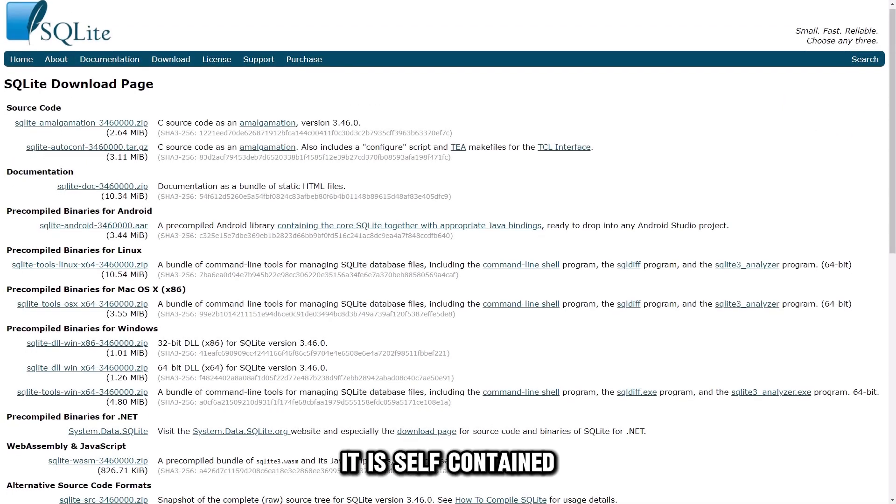
scroll(down, 3)
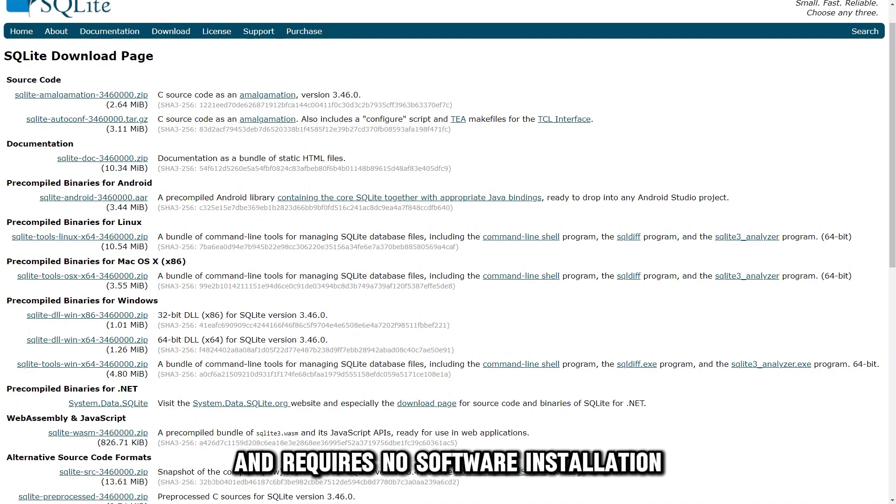
scroll(down, 3)
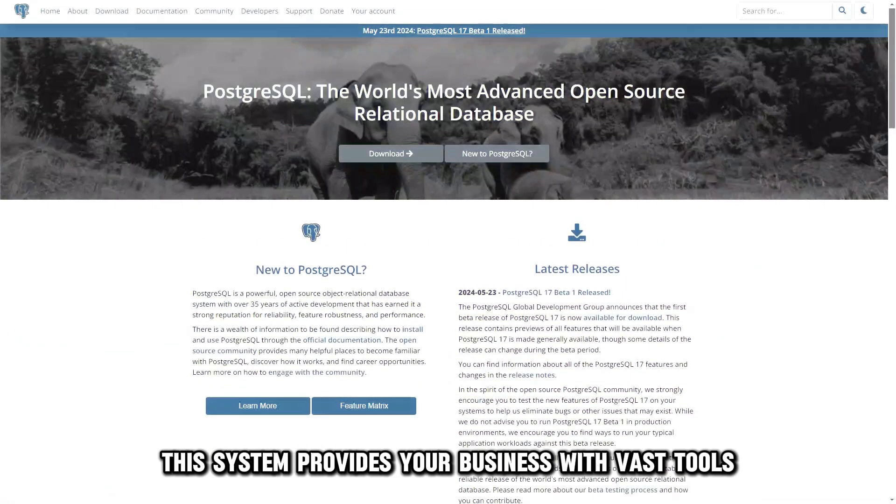
scroll(down, 3)
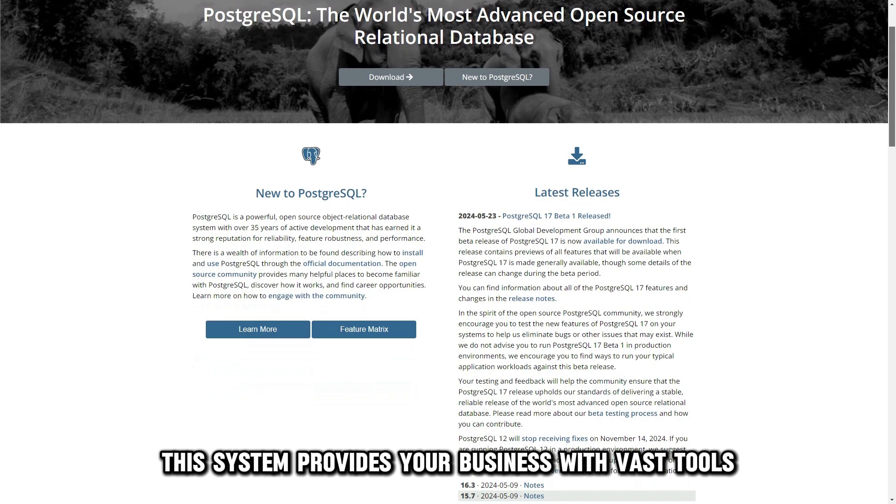
scroll(down, 3)
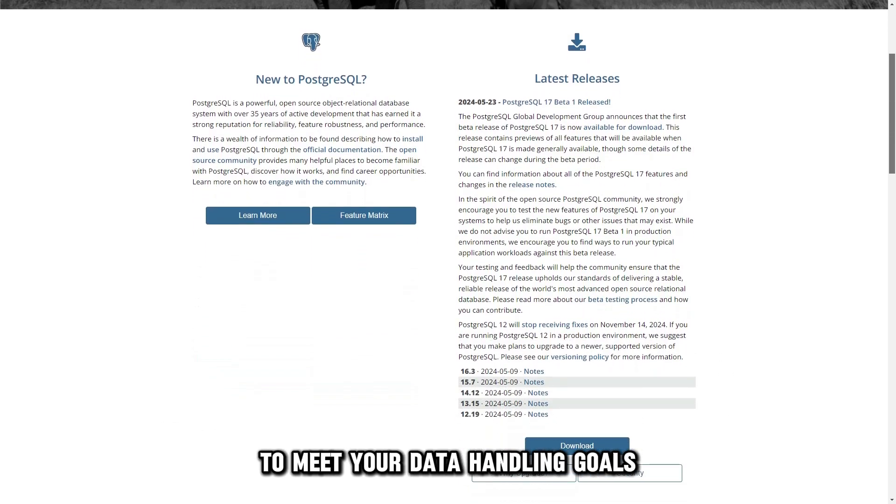